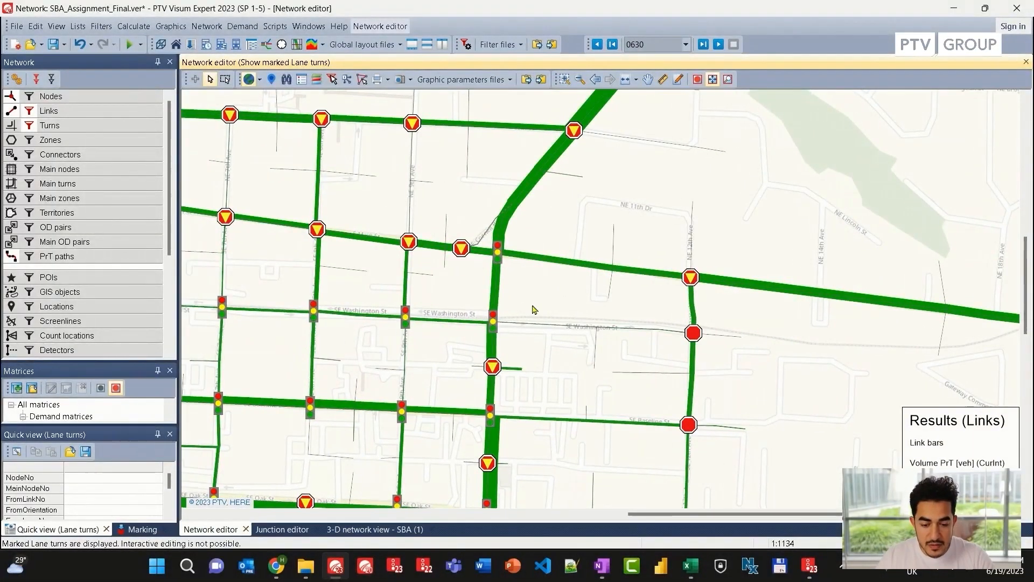
{"action": "mouse_move", "coordinate": [540, 311]}
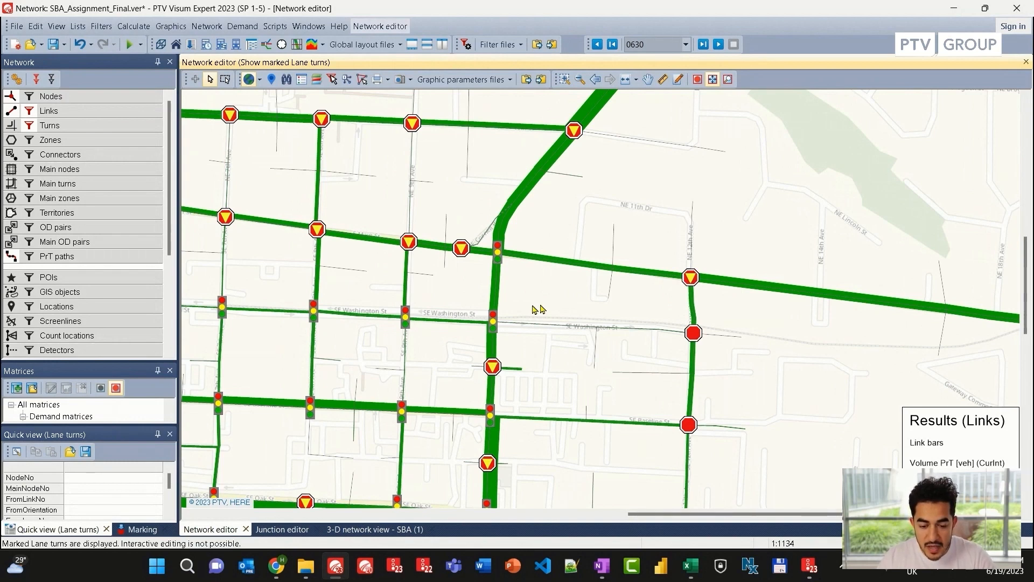
{"action": "mouse_move", "coordinate": [554, 303]}
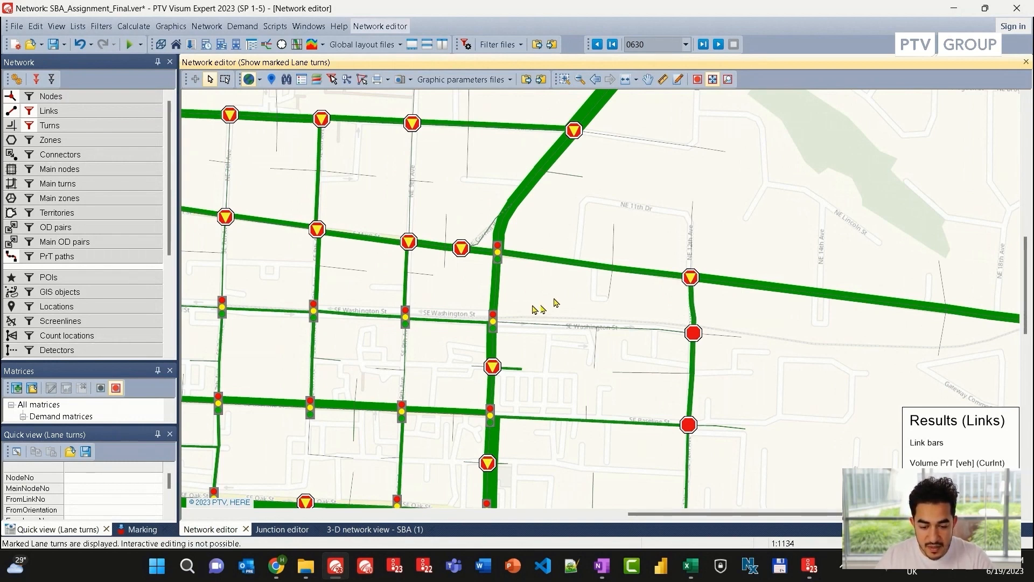
- Play the 3-D vehicle simulation up to the 06:40 interval, then pause it
{"action": "scroll", "scroll_direction": "down", "scroll_amount": 3}
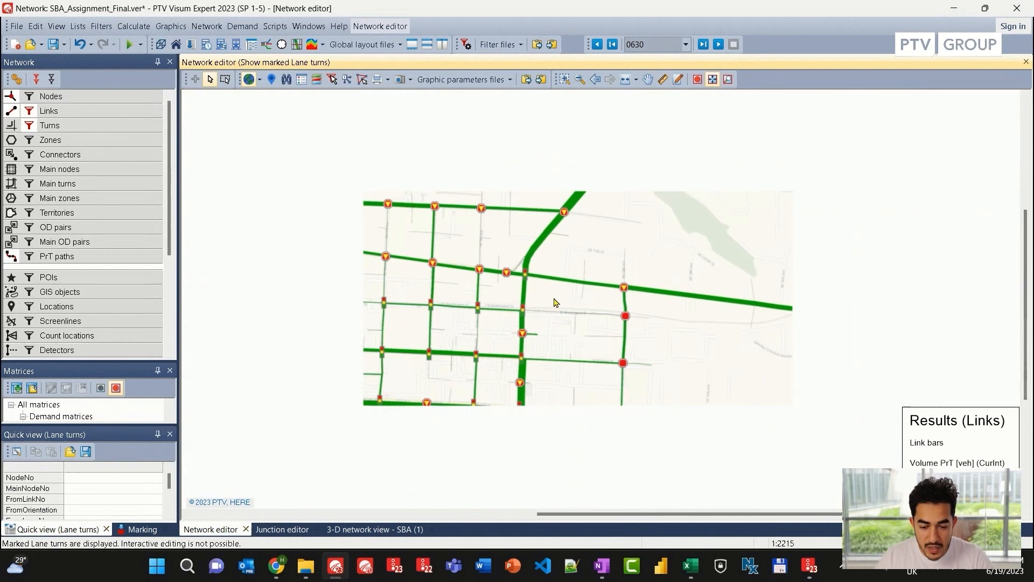
{"action": "scroll", "scroll_direction": "down", "scroll_amount": 3}
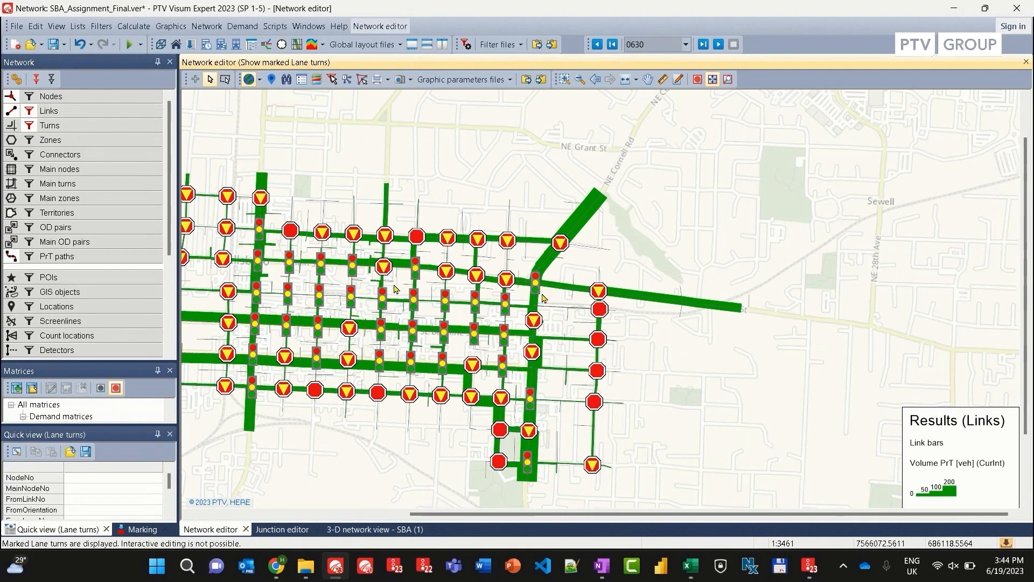
{"action": "mouse_move", "coordinate": [420, 239]}
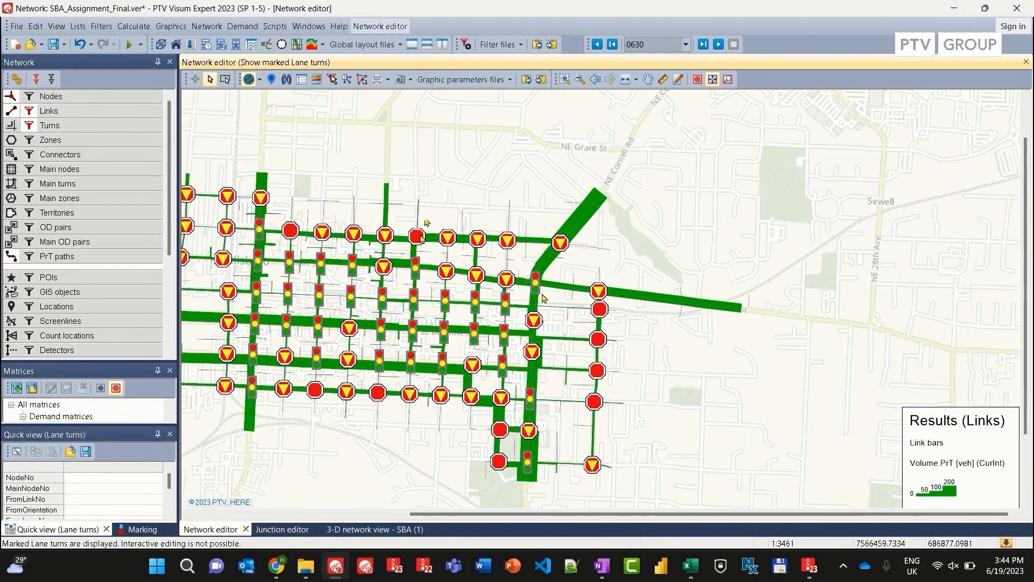
{"action": "mouse_move", "coordinate": [551, 297]}
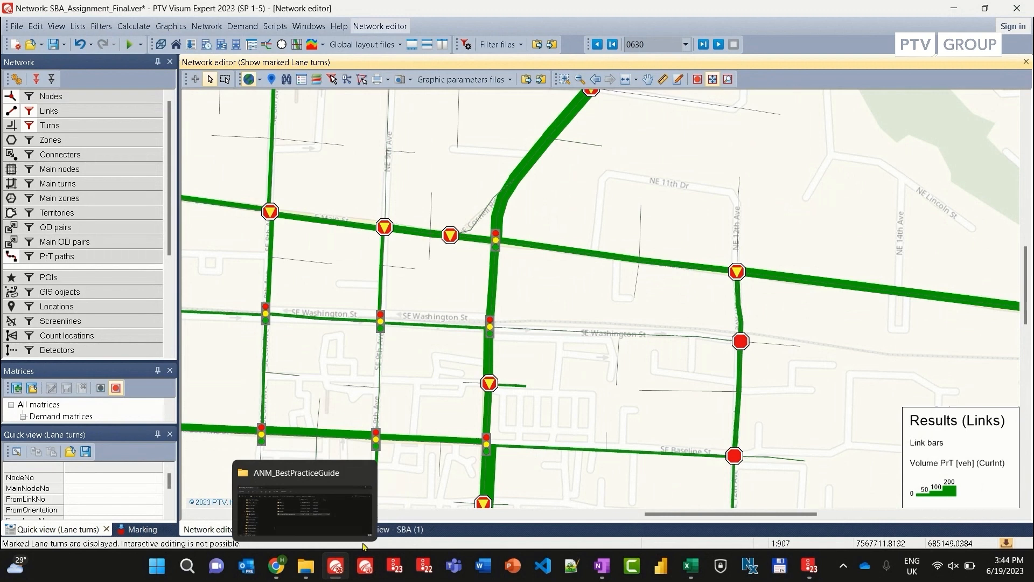
{"action": "left_click", "coordinate": [365, 529]}
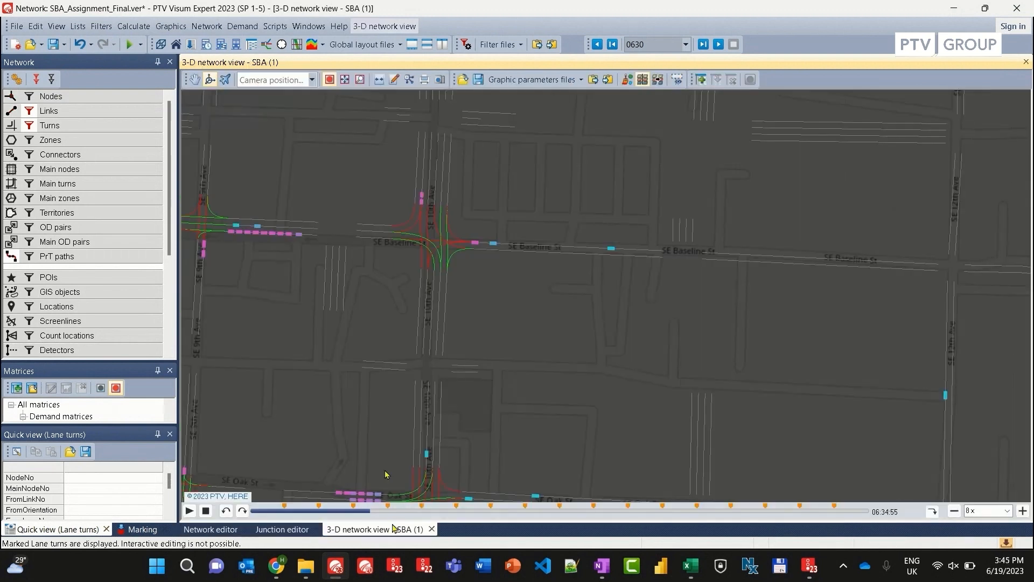
{"action": "mouse_move", "coordinate": [364, 347]}
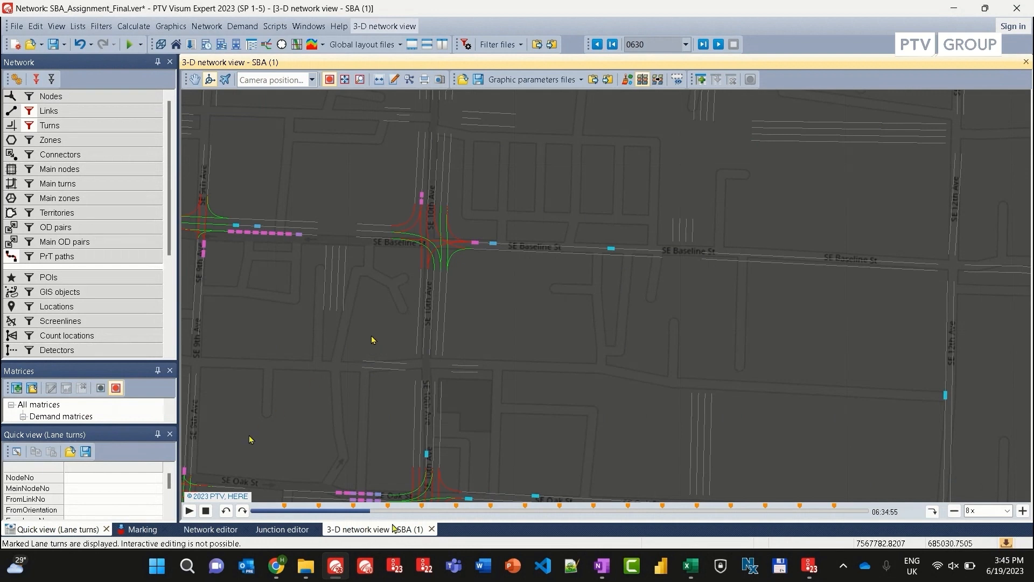
{"action": "left_click", "coordinate": [189, 510]}
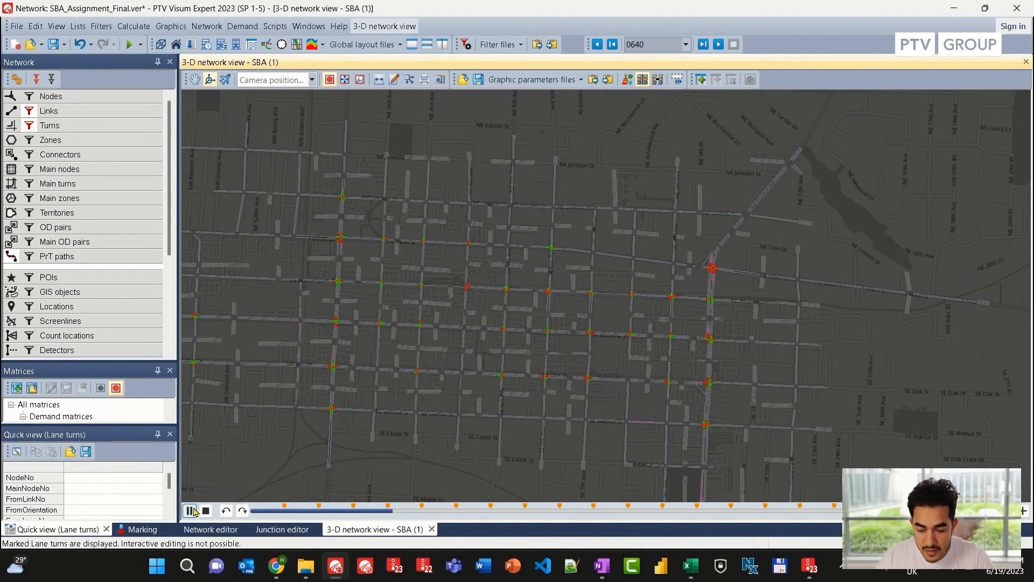
{"action": "left_click", "coordinate": [210, 529]}
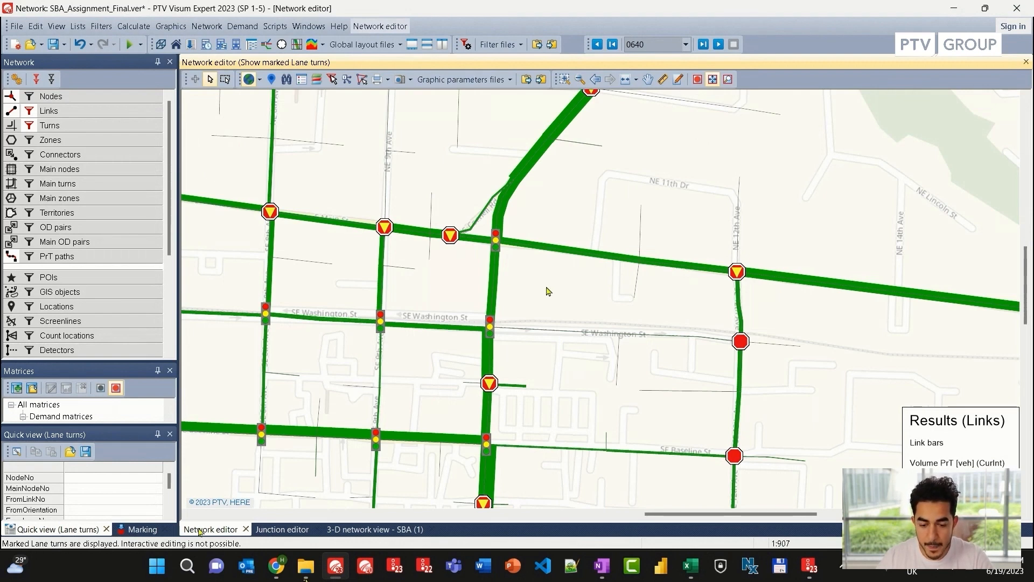
- Select node 93043 at Washington and 10th in Nodes mode
{"action": "left_click", "coordinate": [51, 96]}
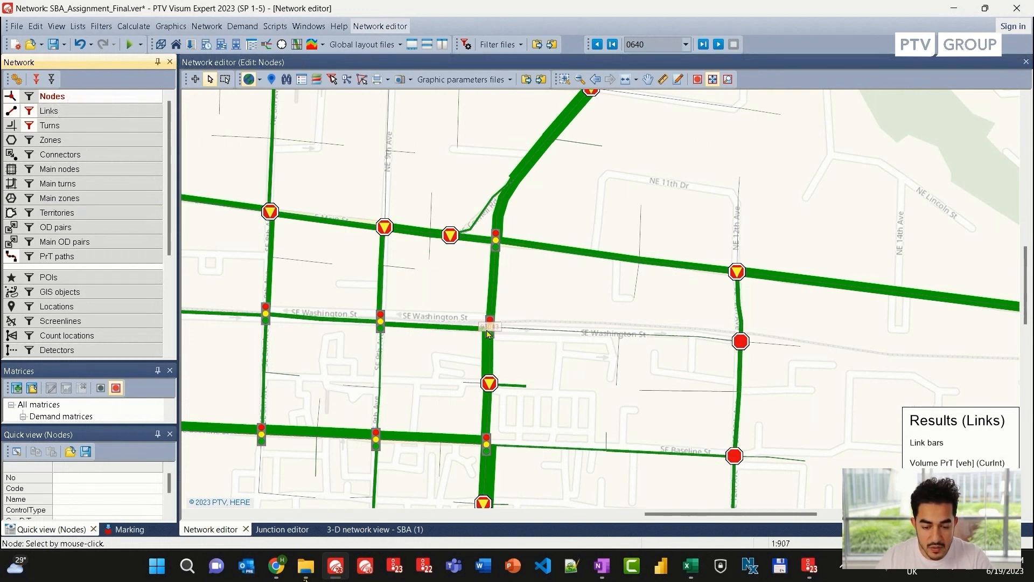
{"action": "left_click", "coordinate": [489, 327]}
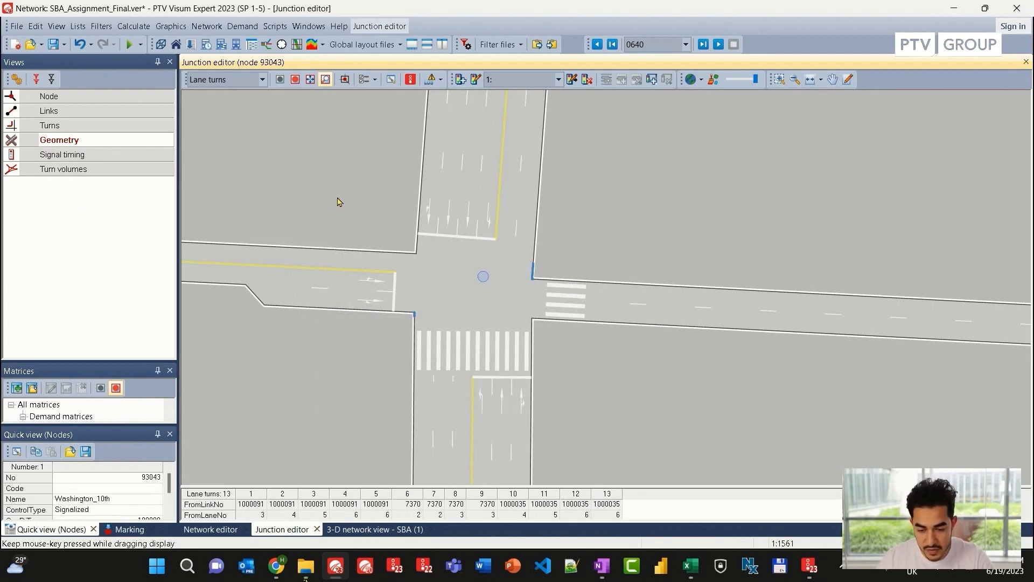
{"action": "mouse_move", "coordinate": [224, 172]}
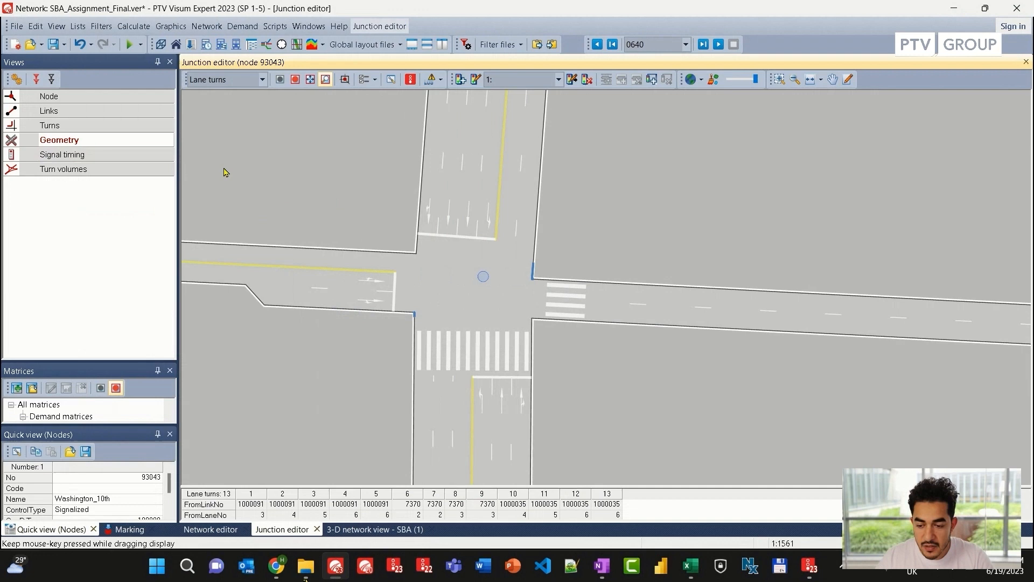
{"action": "mouse_move", "coordinate": [66, 155]}
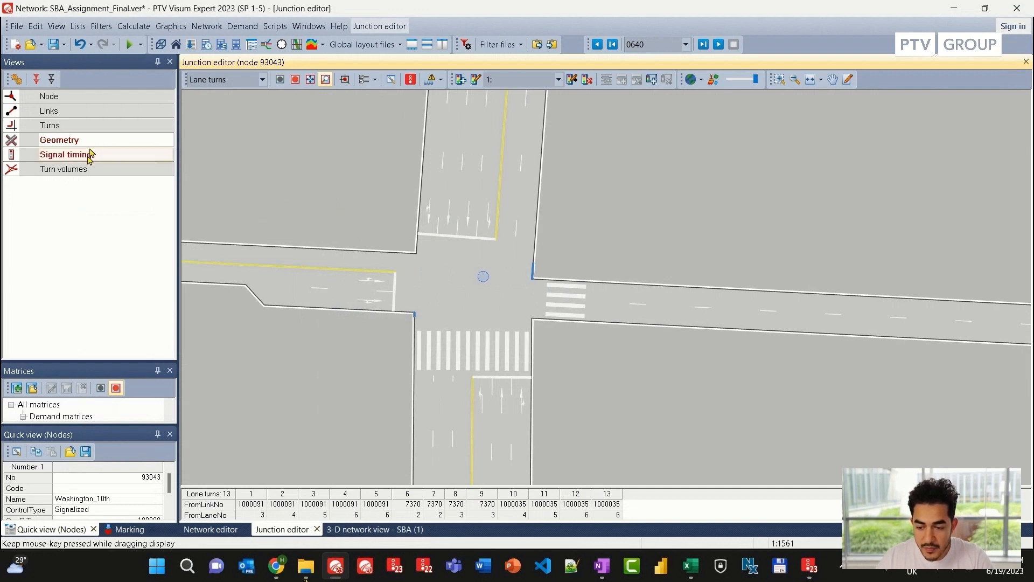
- Show node 93043's signal timing: six signal groups, 108 s cycle, 59 s offset
{"action": "left_click", "coordinate": [66, 155]}
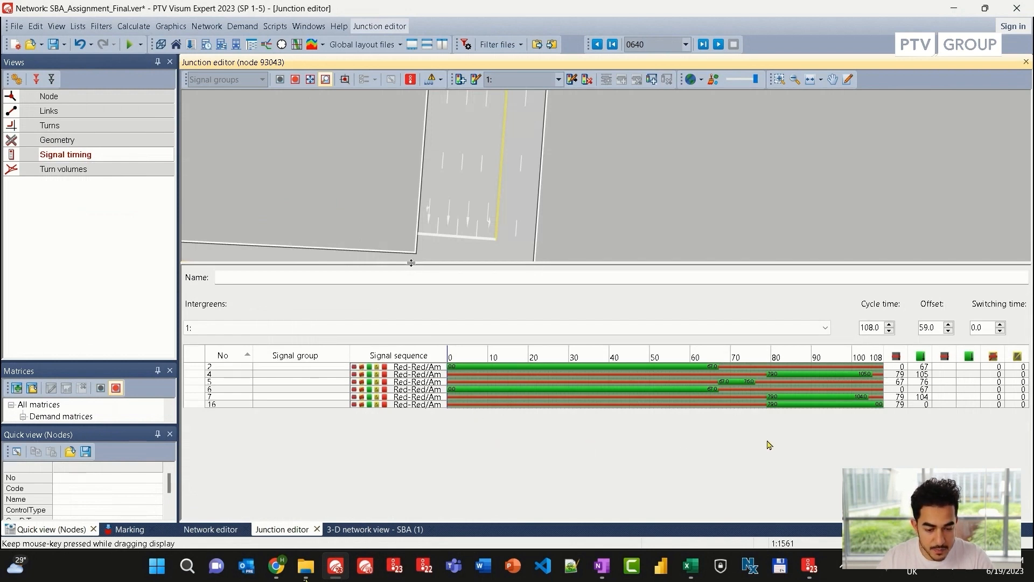
{"action": "mouse_move", "coordinate": [764, 444]}
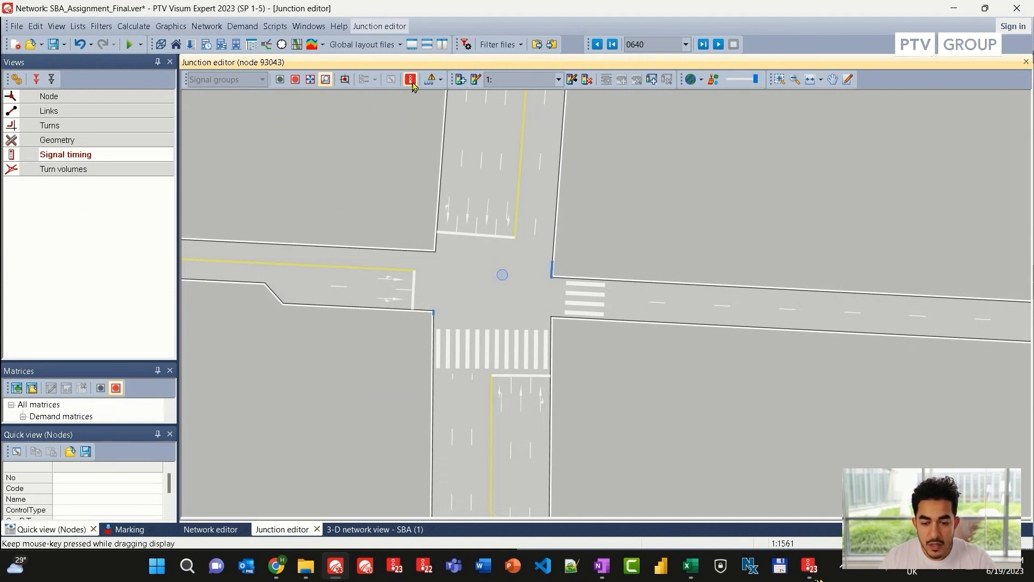
{"action": "mouse_move", "coordinate": [410, 79]}
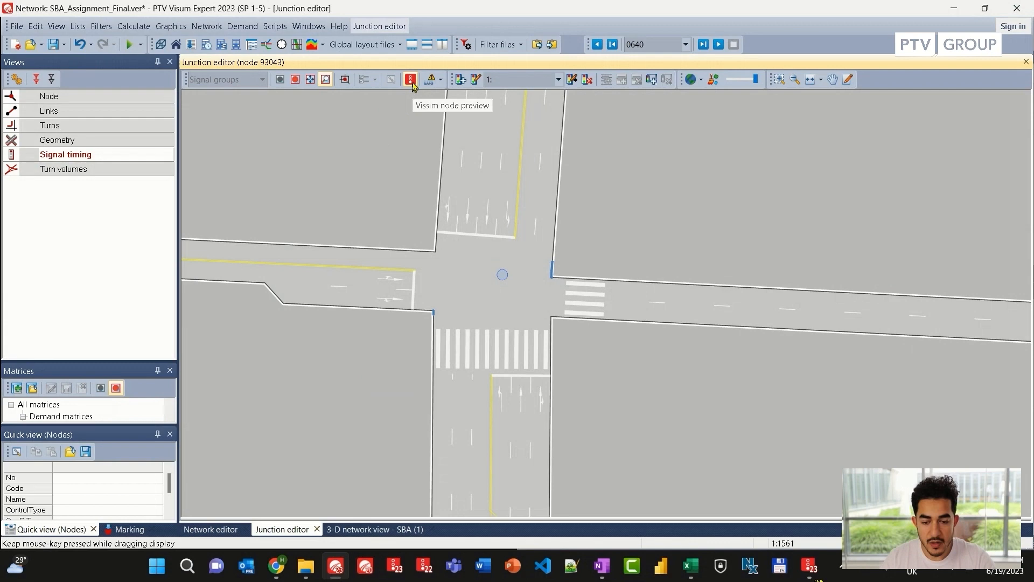
{"action": "mouse_move", "coordinate": [361, 183]}
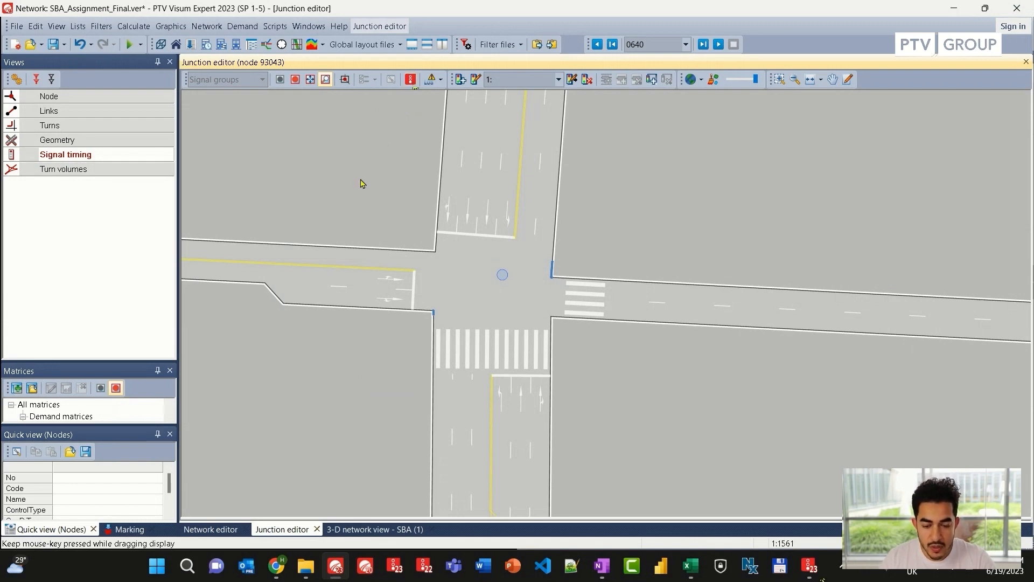
{"action": "mouse_move", "coordinate": [361, 196]}
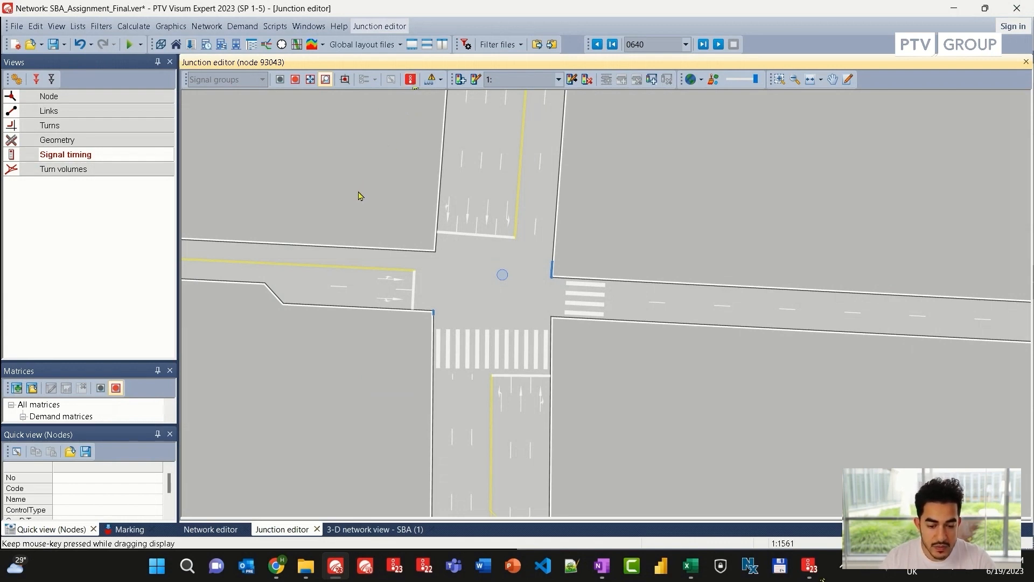
{"action": "mouse_move", "coordinate": [385, 293]}
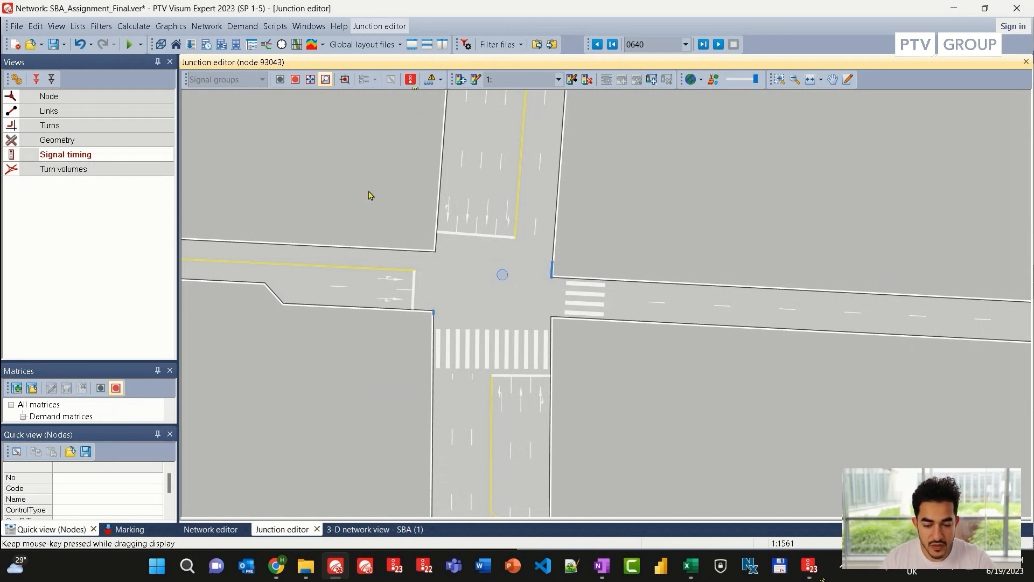
{"action": "mouse_move", "coordinate": [374, 192]}
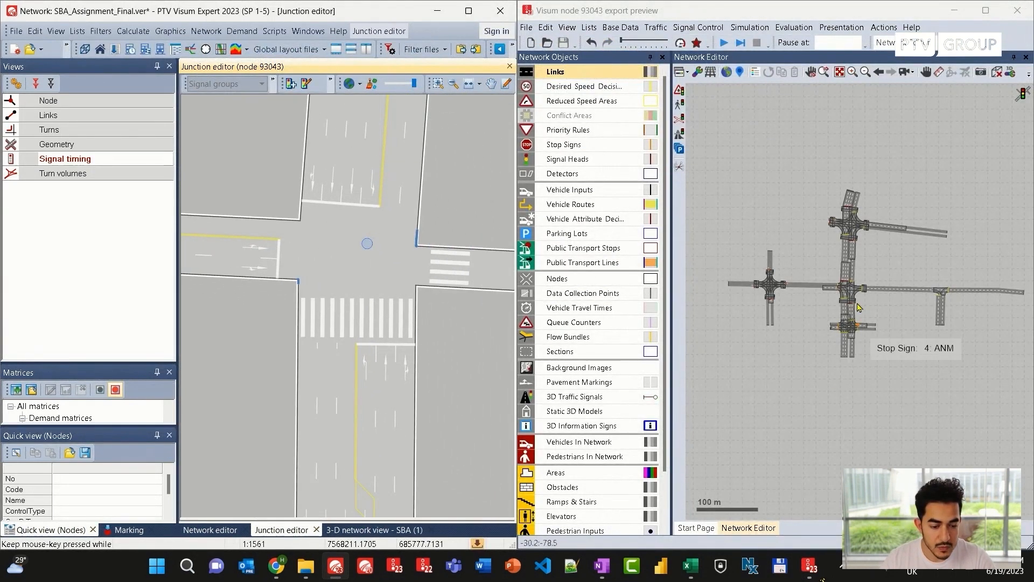
{"action": "mouse_move", "coordinate": [844, 347]}
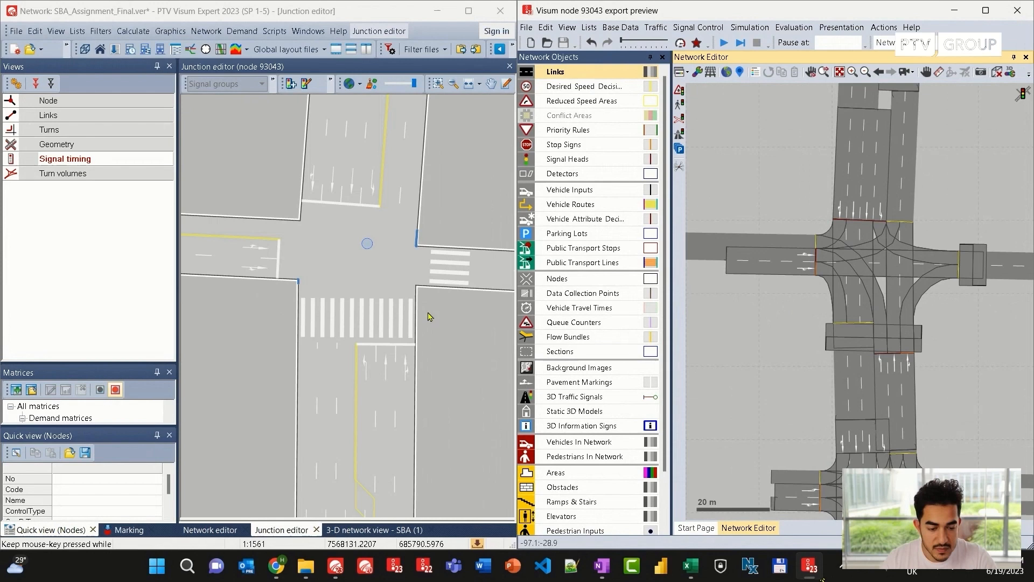
{"action": "mouse_move", "coordinate": [816, 329]}
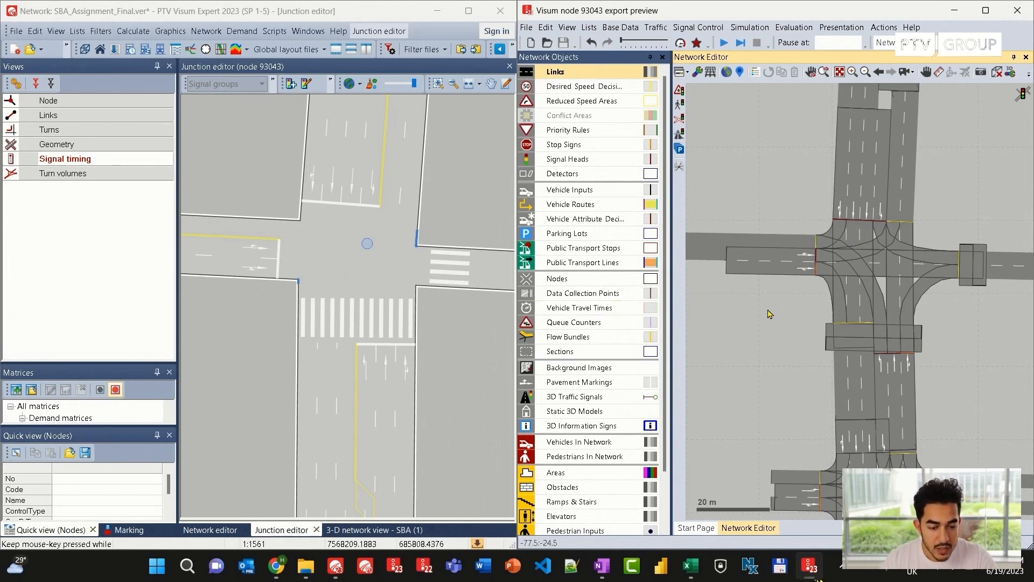
{"action": "mouse_move", "coordinate": [870, 333]}
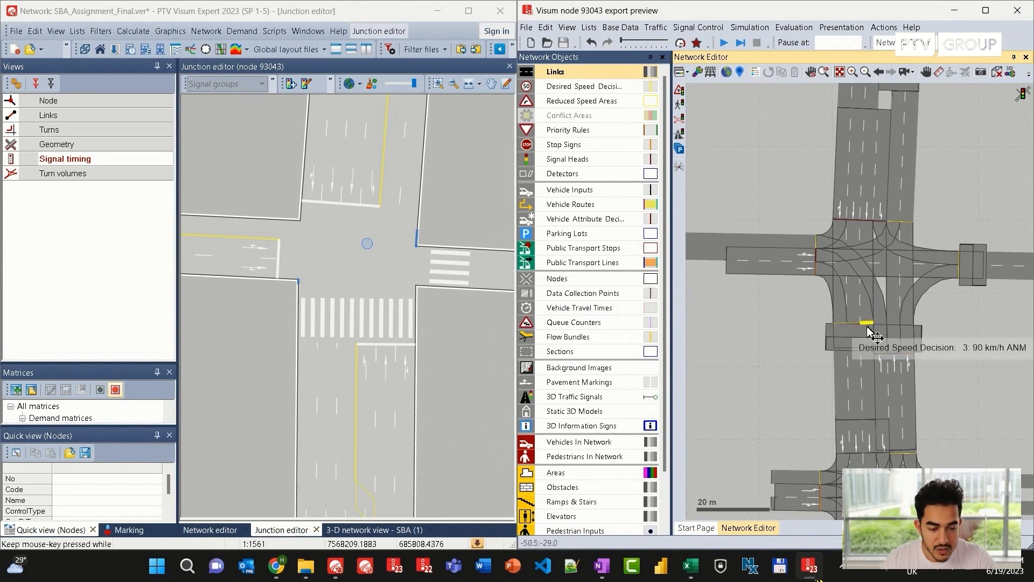
{"action": "mouse_move", "coordinate": [821, 300]}
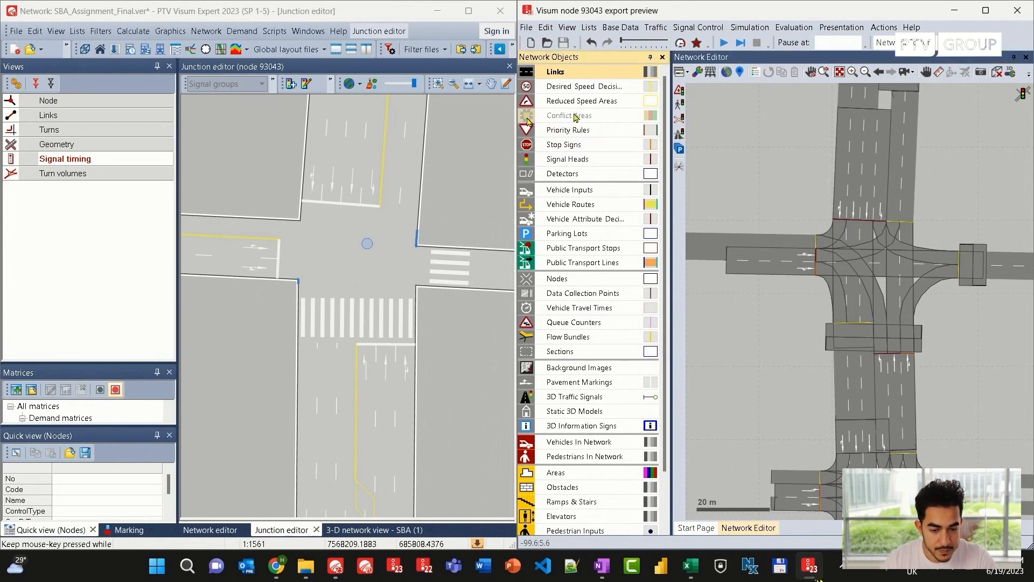
{"action": "left_click", "coordinate": [528, 119]}
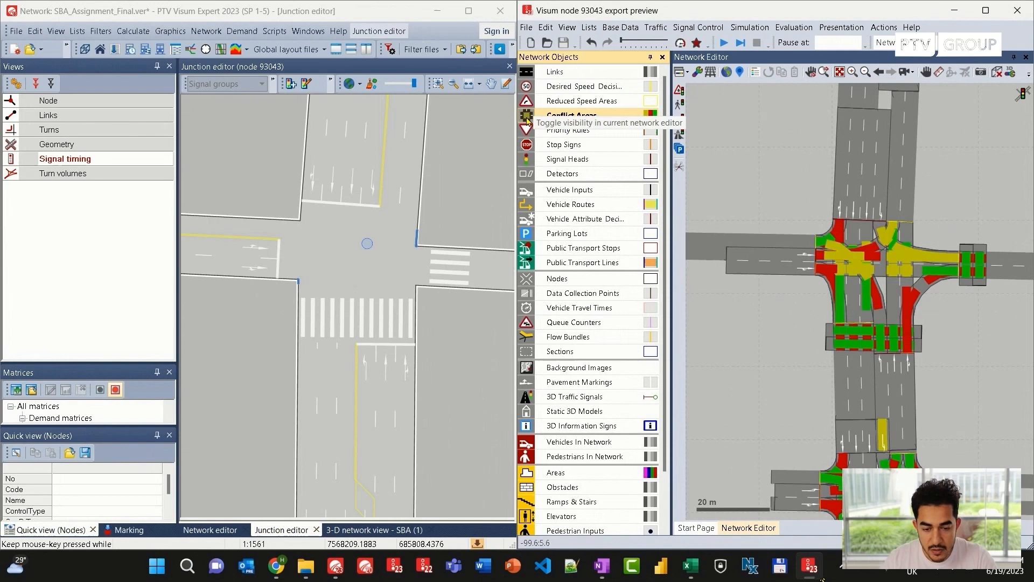
{"action": "left_click", "coordinate": [571, 115]}
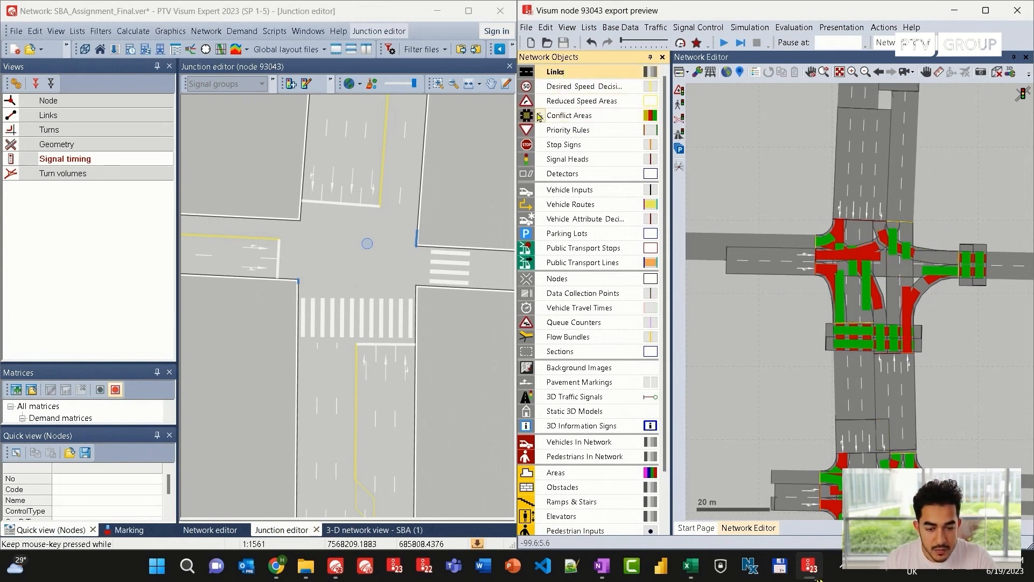
{"action": "left_click", "coordinate": [537, 115]}
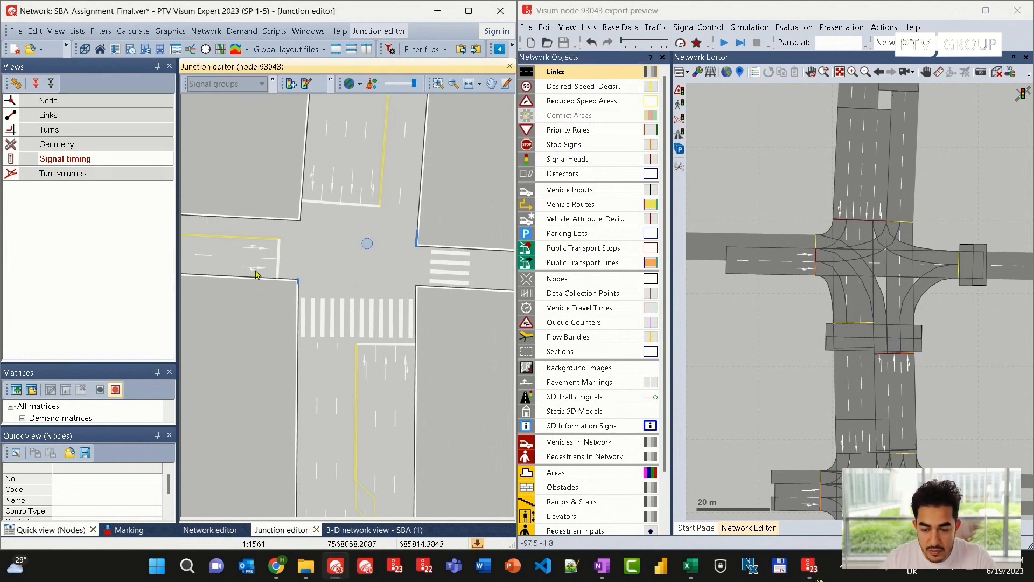
{"action": "left_click", "coordinate": [59, 144]}
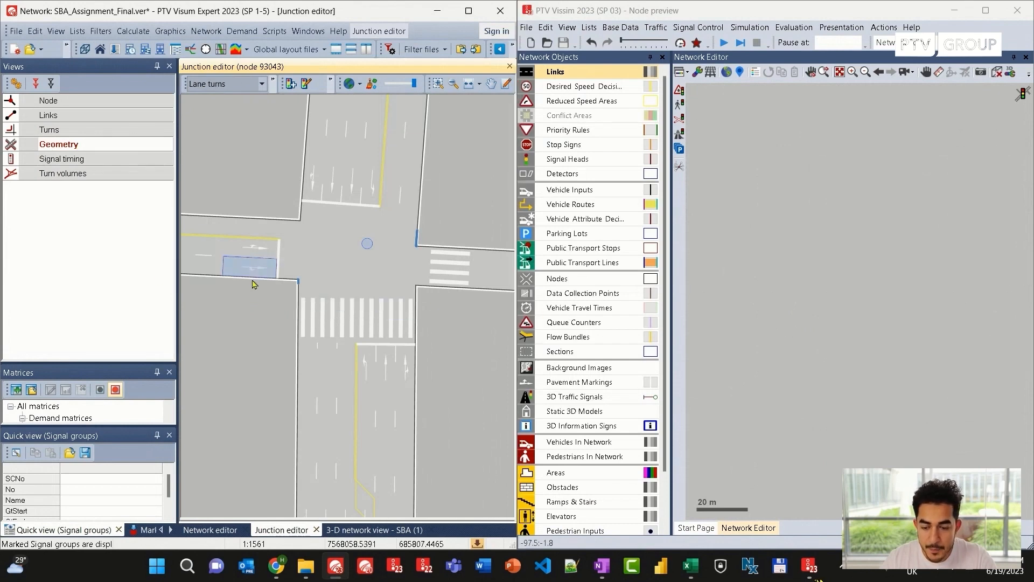
- Delete the straight-ahead lane turn from node 93043's west approach lane
{"action": "left_click", "coordinate": [224, 84]}
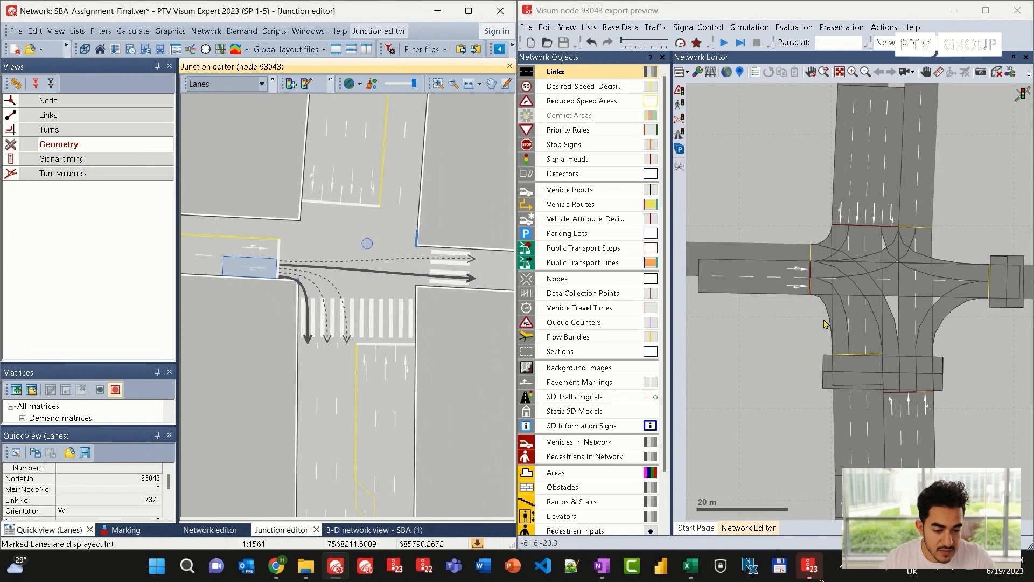
{"action": "mouse_move", "coordinate": [796, 313]}
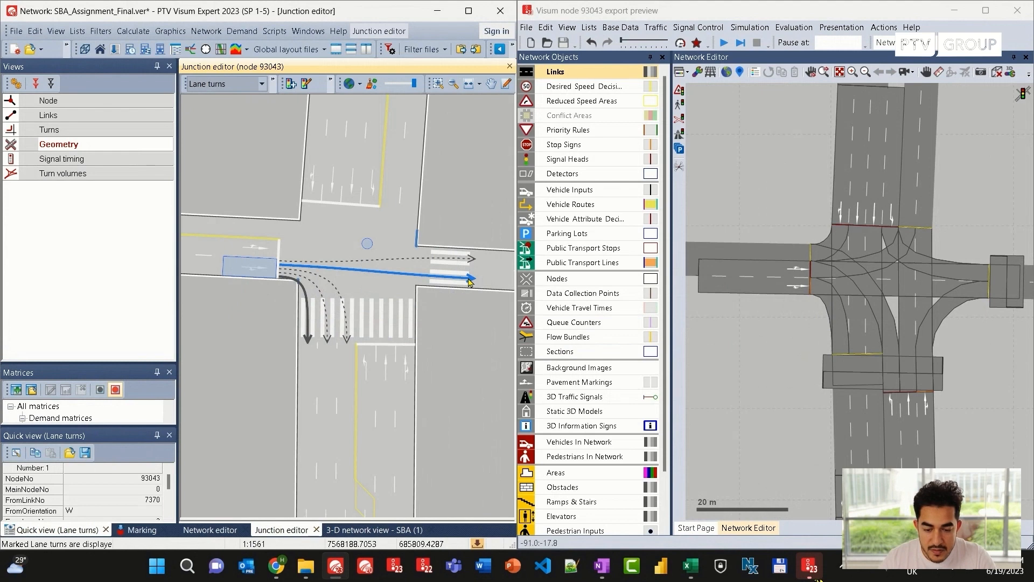
{"action": "right_click", "coordinate": [469, 280]}
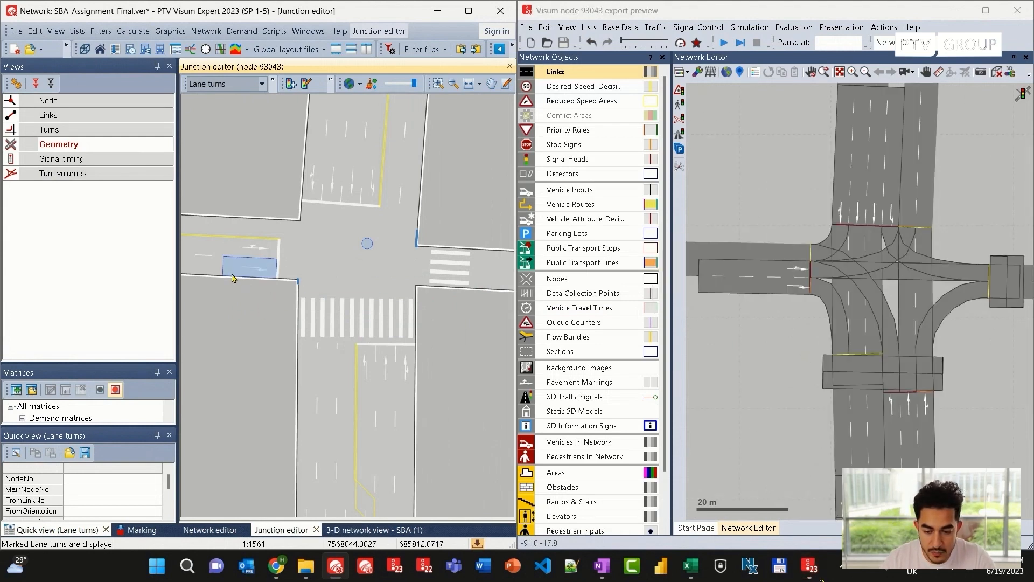
{"action": "left_click", "coordinate": [225, 84]}
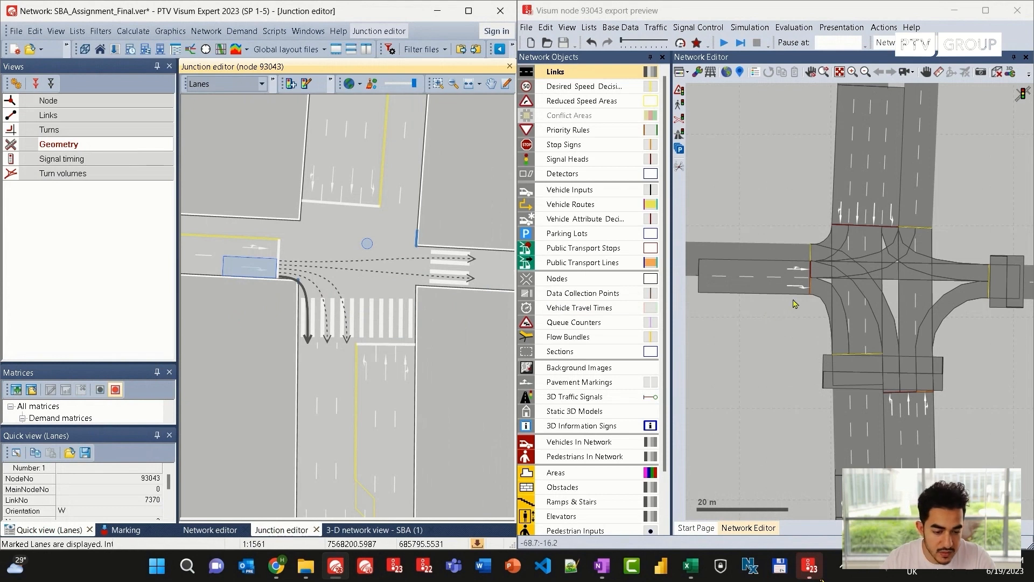
{"action": "mouse_move", "coordinate": [818, 296]}
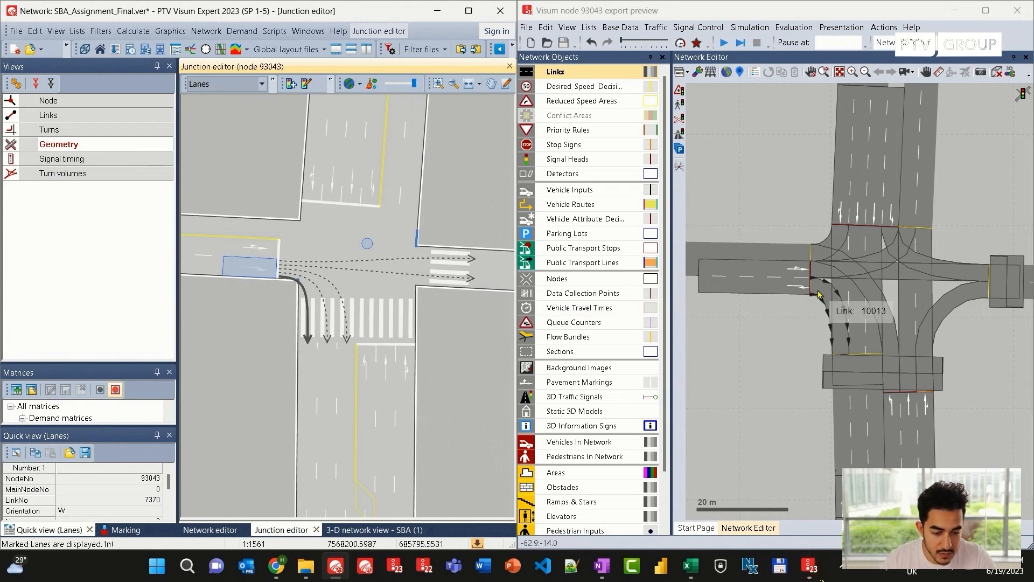
{"action": "mouse_move", "coordinate": [810, 296]}
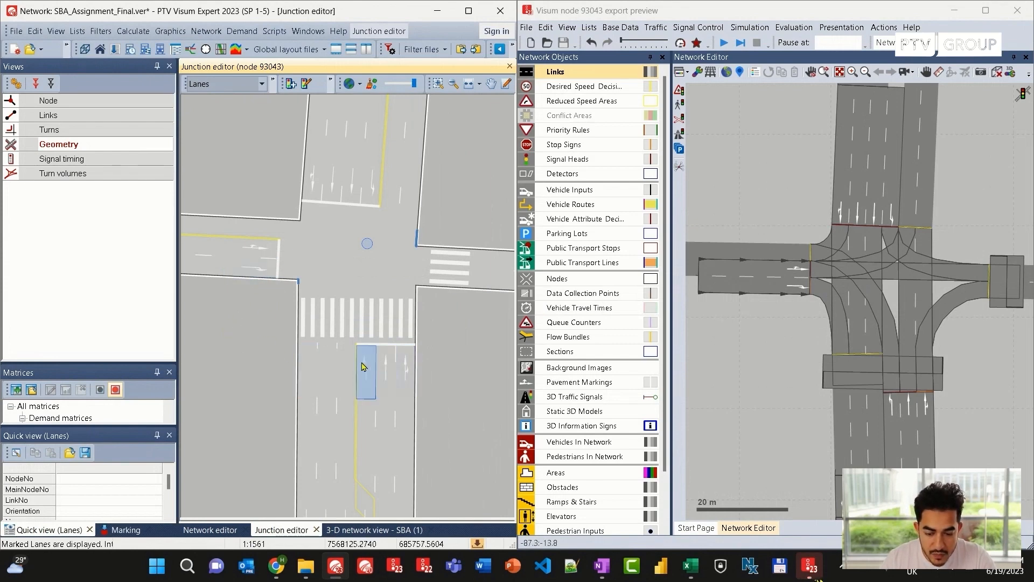
- Create a detector on the south approach lane and view it in the Vissim preview
{"action": "left_click", "coordinate": [386, 373]}
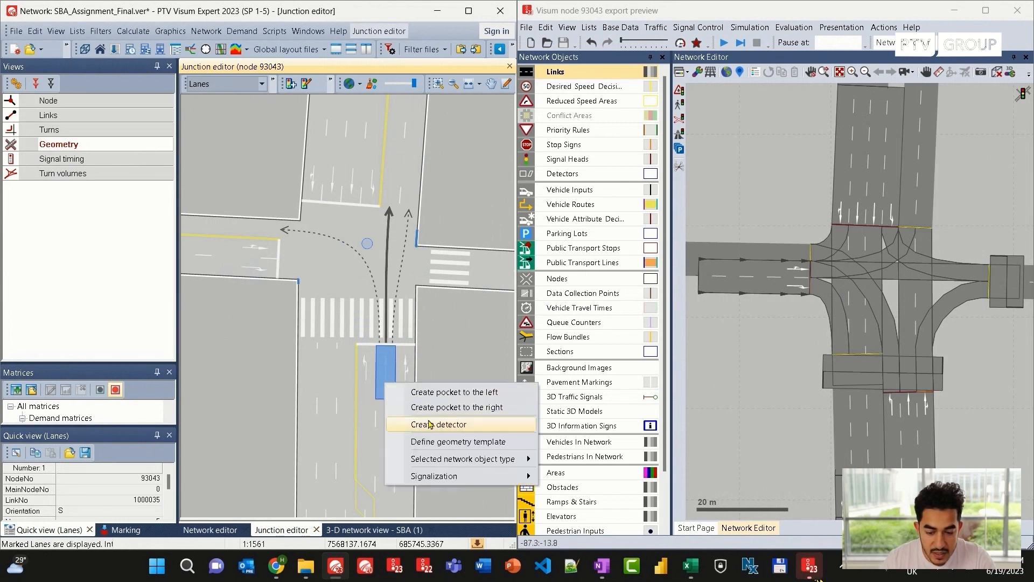
{"action": "left_click", "coordinate": [438, 423]}
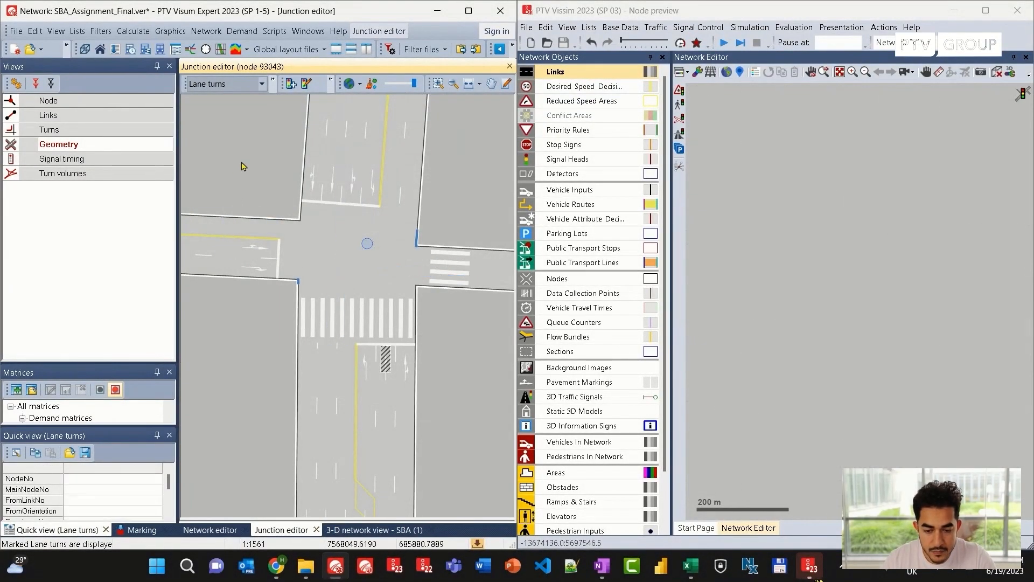
{"action": "mouse_move", "coordinate": [844, 282]}
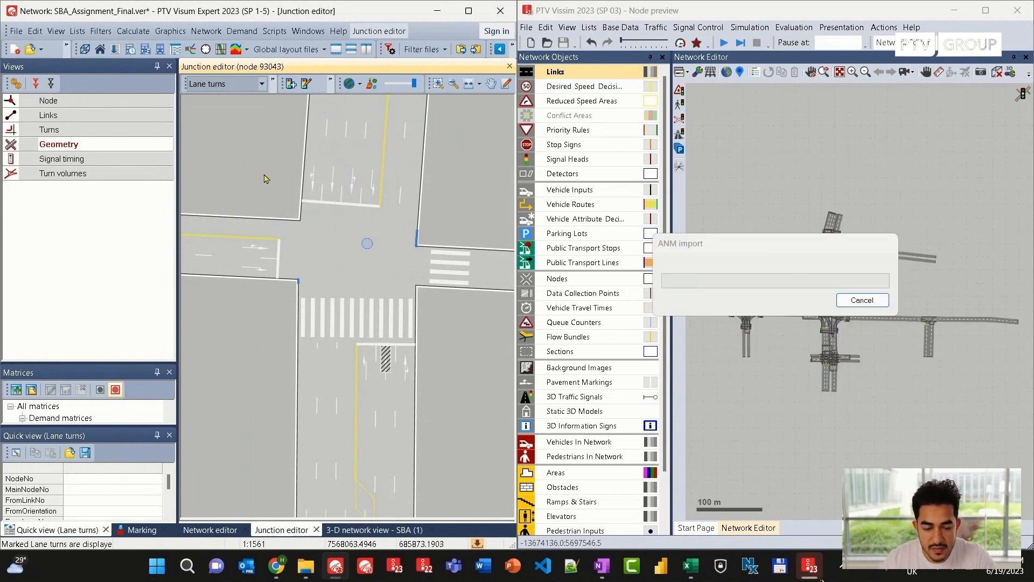
{"action": "left_click", "coordinate": [862, 300]}
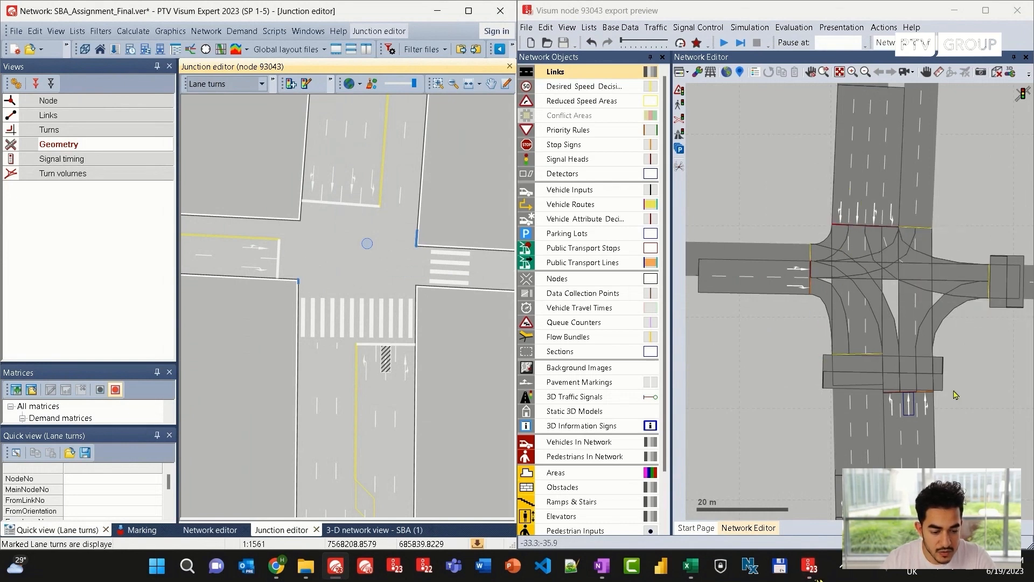
{"action": "scroll", "scroll_direction": "down", "scroll_amount": 3}
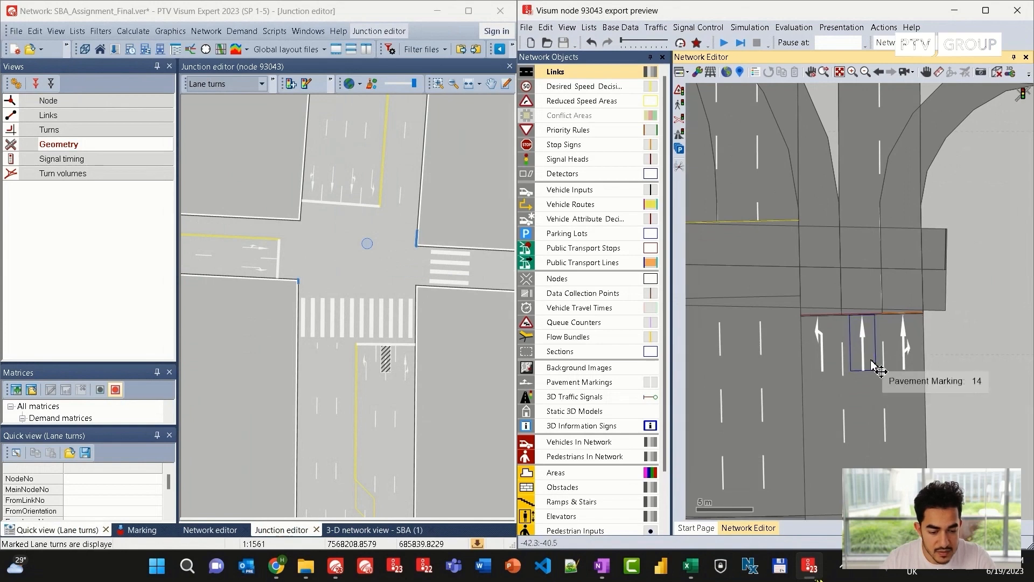
{"action": "mouse_move", "coordinate": [875, 355]}
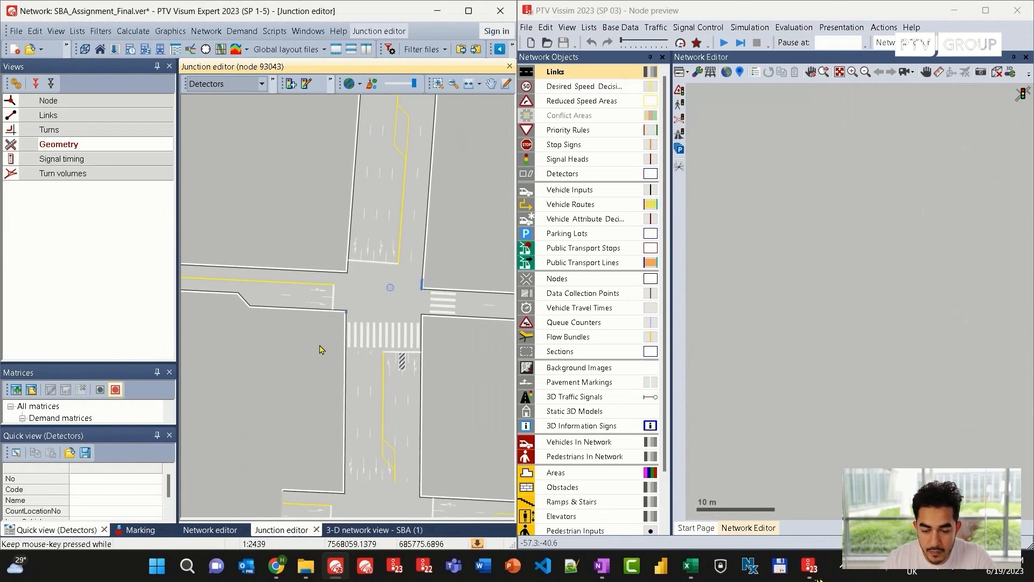
- Show junction detectors, visit the network map, and run the Vissim preview simulation
{"action": "left_click", "coordinate": [382, 327]}
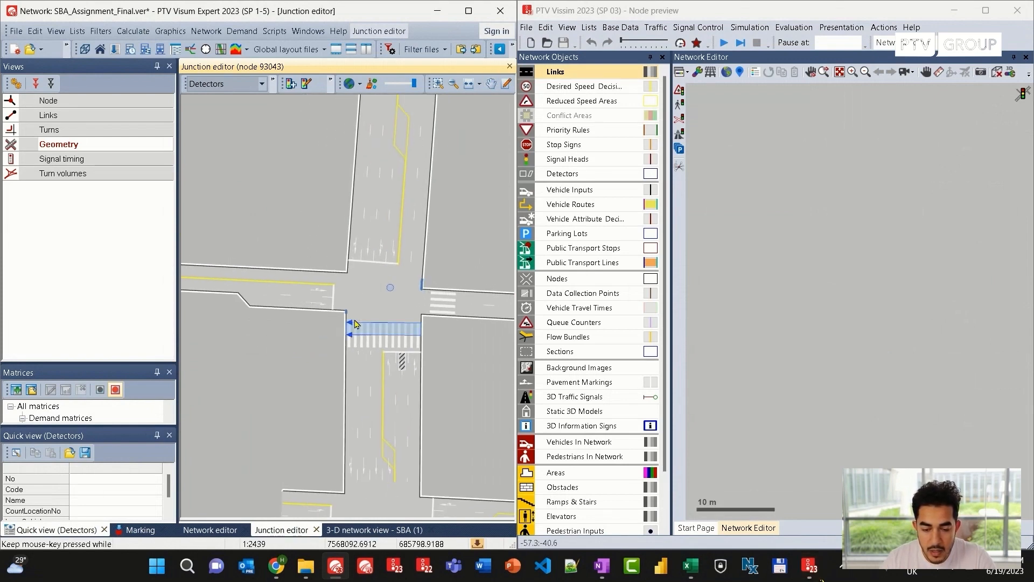
{"action": "scroll", "scroll_direction": "down", "scroll_amount": 3}
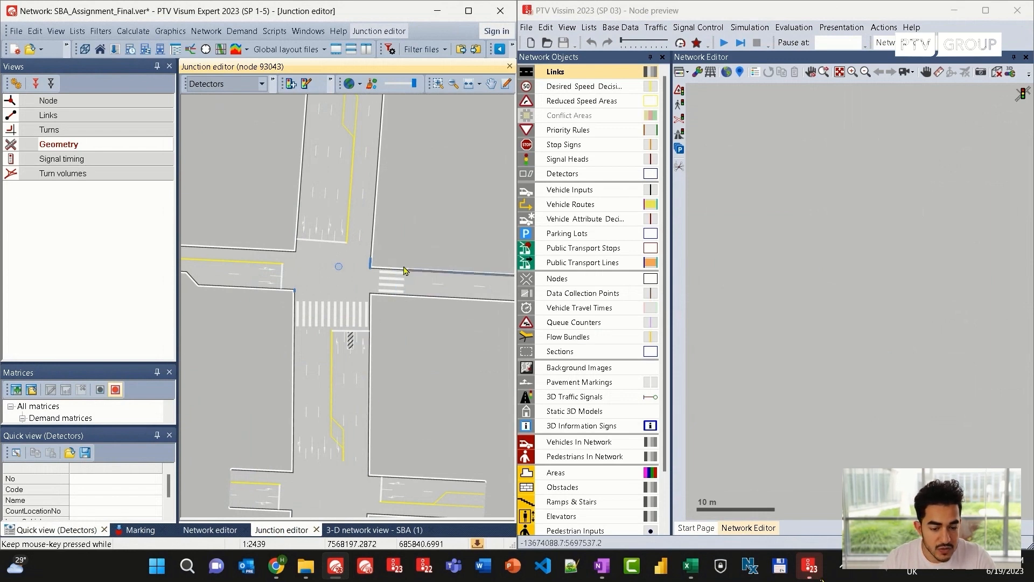
{"action": "left_click", "coordinate": [209, 530]}
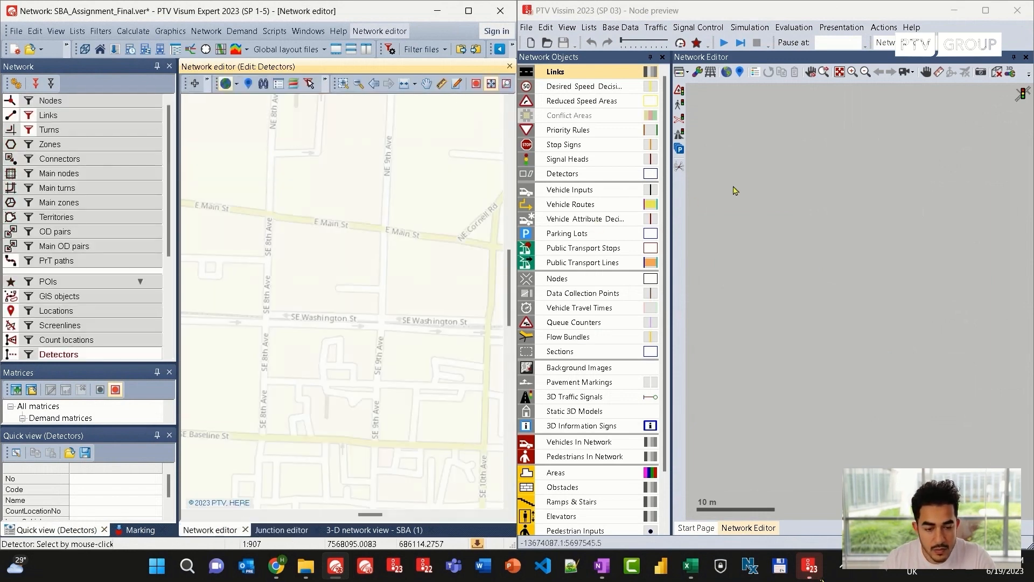
{"action": "left_click", "coordinate": [724, 42]}
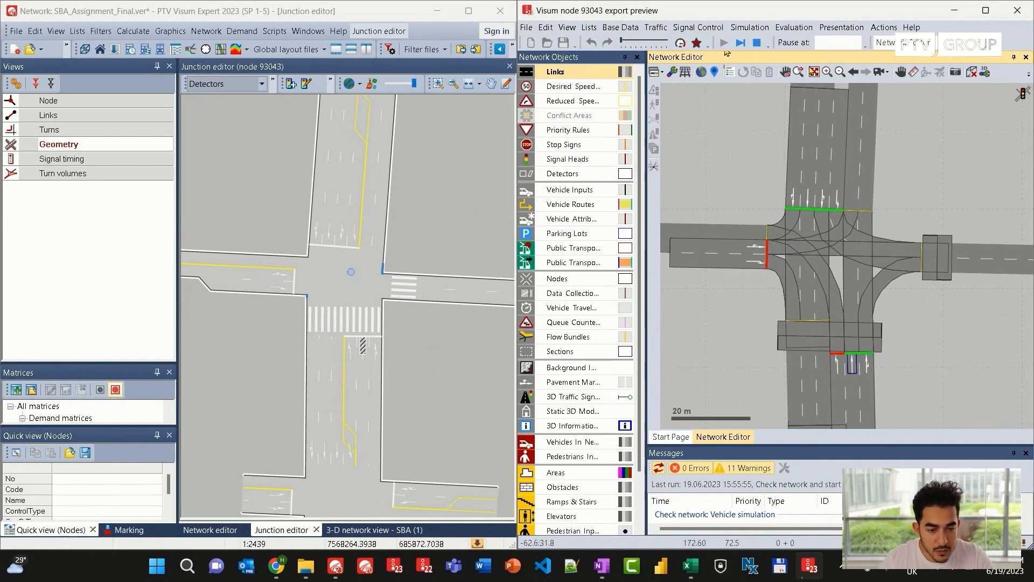
- Open a signal times table for signal controller 10203: Main_10th
{"action": "left_click", "coordinate": [793, 27]}
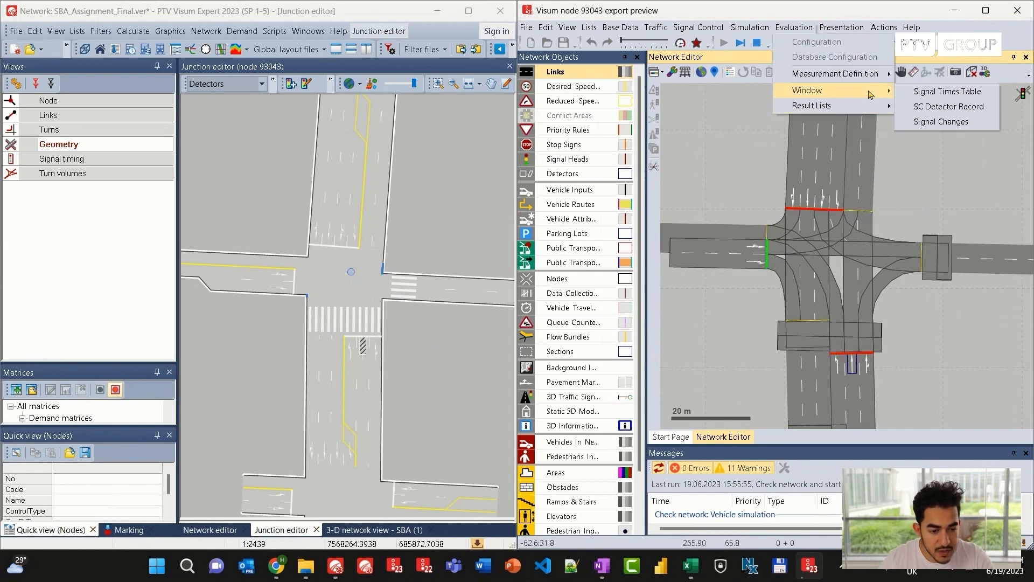
{"action": "left_click", "coordinate": [945, 91]}
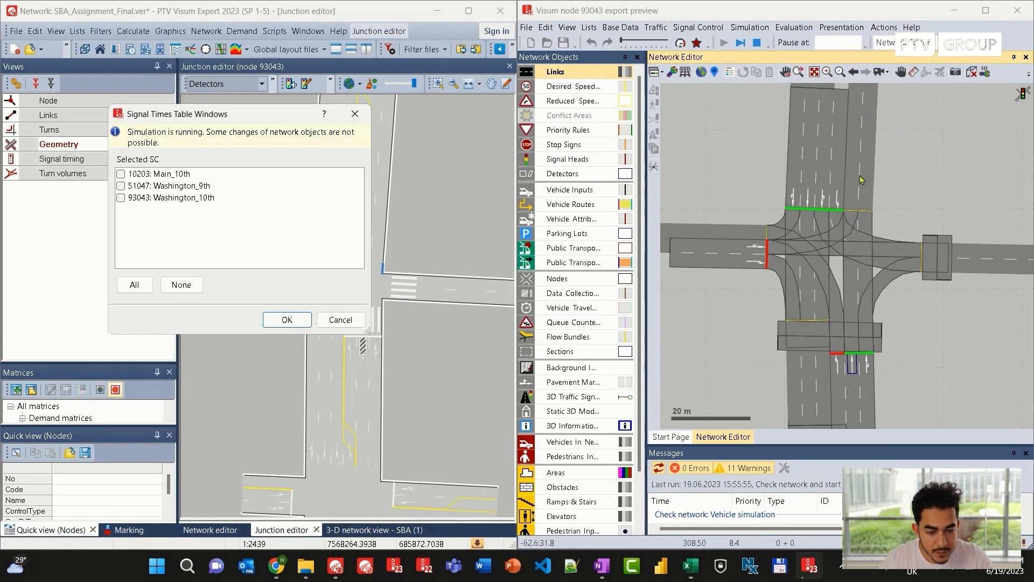
{"action": "left_click", "coordinate": [159, 174]}
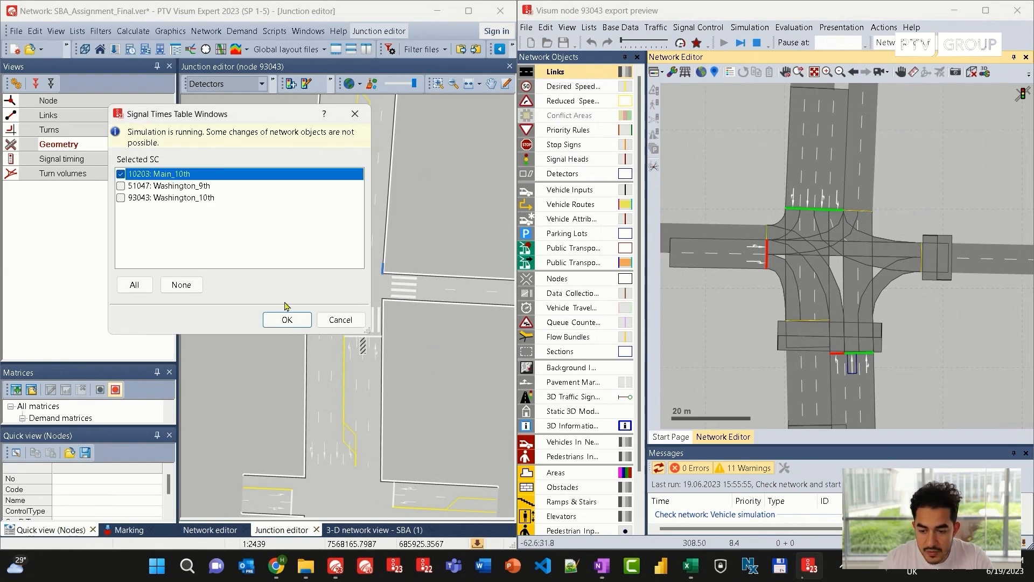
{"action": "left_click", "coordinate": [286, 319]}
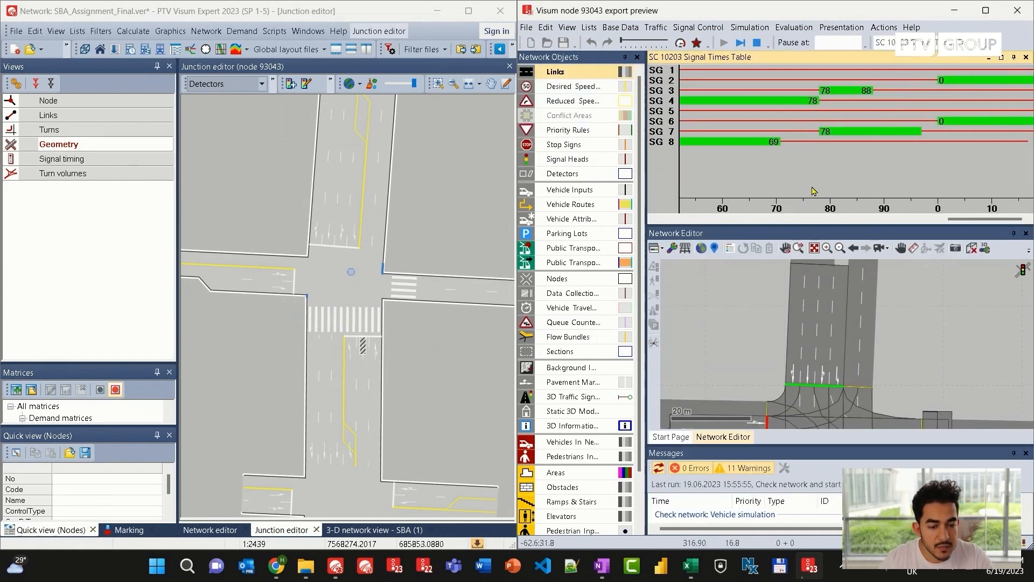